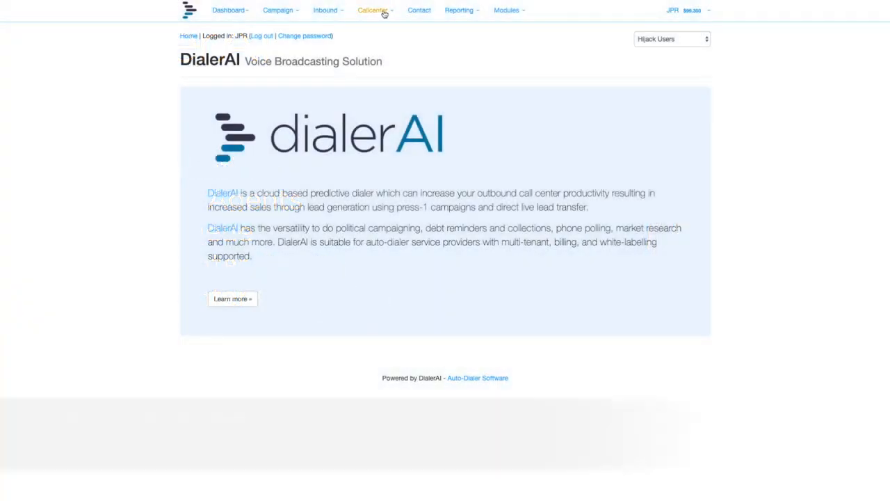
Start a new call center agent named Agent0 and enter its password and confirmation
{"action": "left_click", "coordinate": [373, 9]}
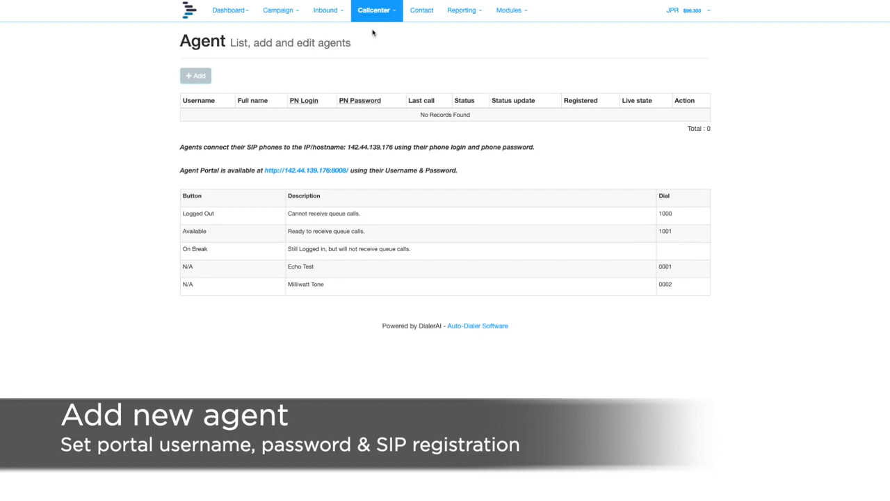
{"action": "left_click", "coordinate": [195, 75]}
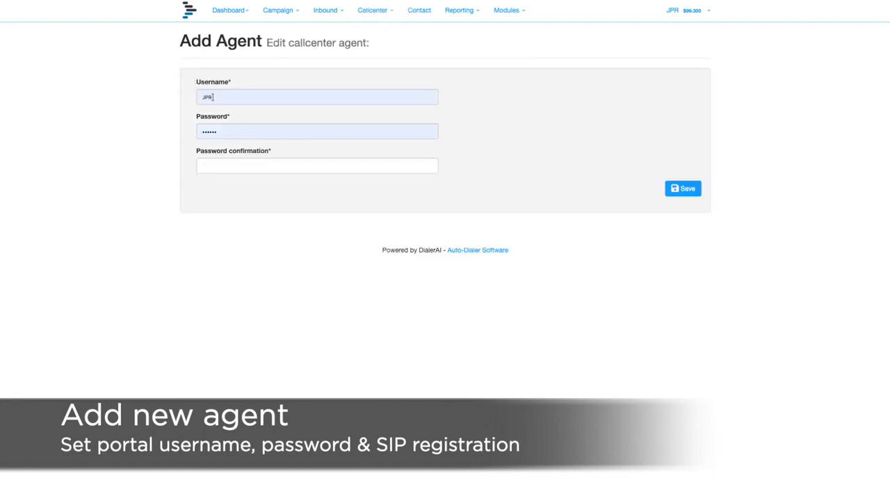
{"action": "type", "text": "Agent0"}
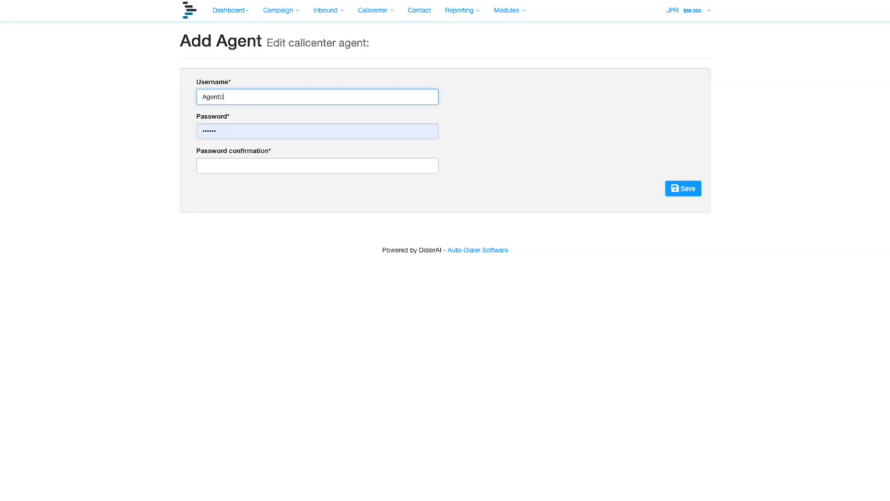
{"action": "left_click", "coordinate": [317, 131]}
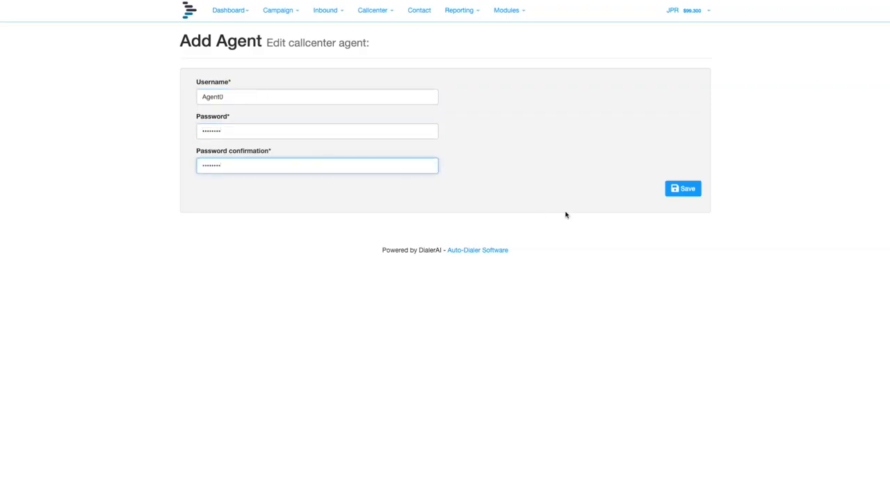
{"action": "left_click", "coordinate": [683, 187]}
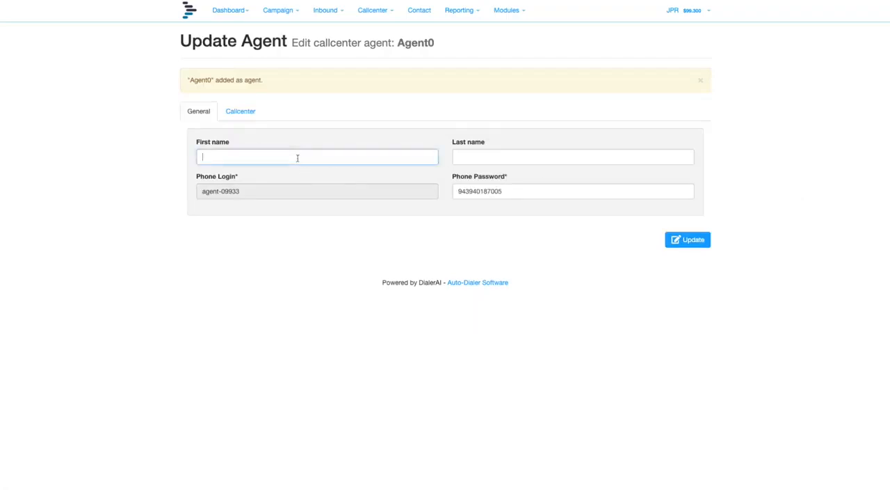
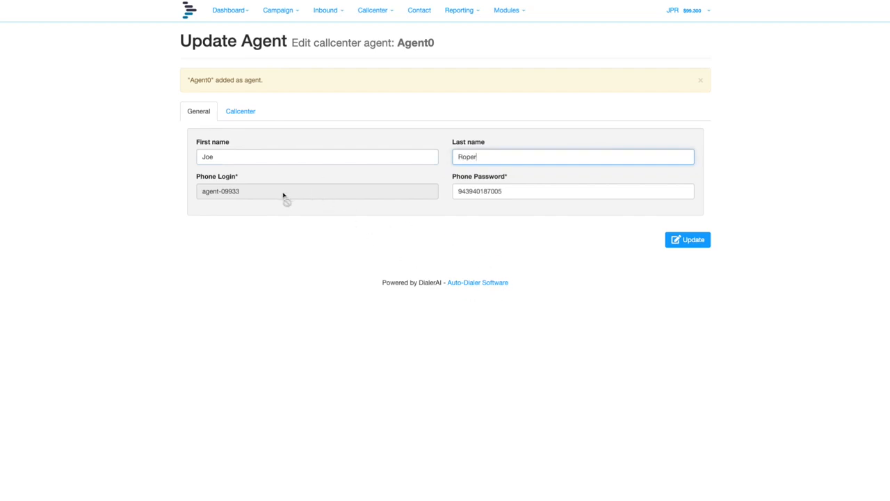
{"action": "mouse_move", "coordinate": [740, 248]}
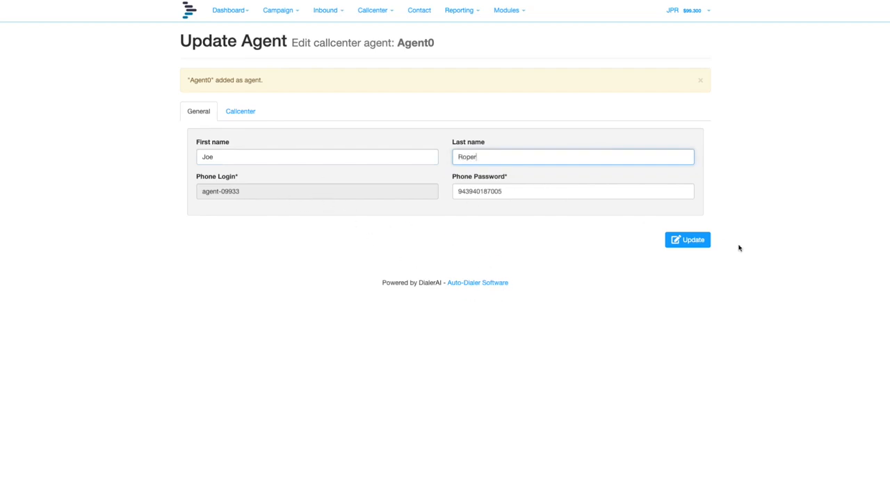
{"action": "left_click", "coordinate": [688, 239]}
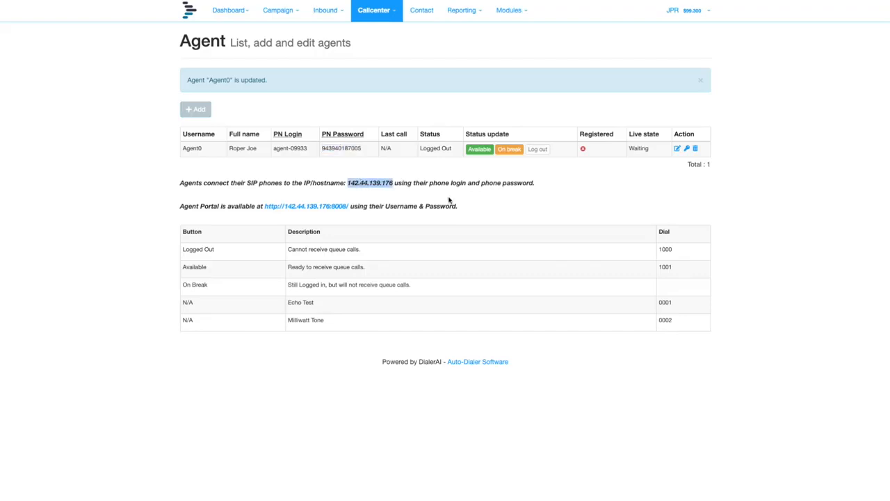
Create New Queue with agent-with-least-talk-time strategy and Agent0 assigned
{"action": "left_click", "coordinate": [375, 10]}
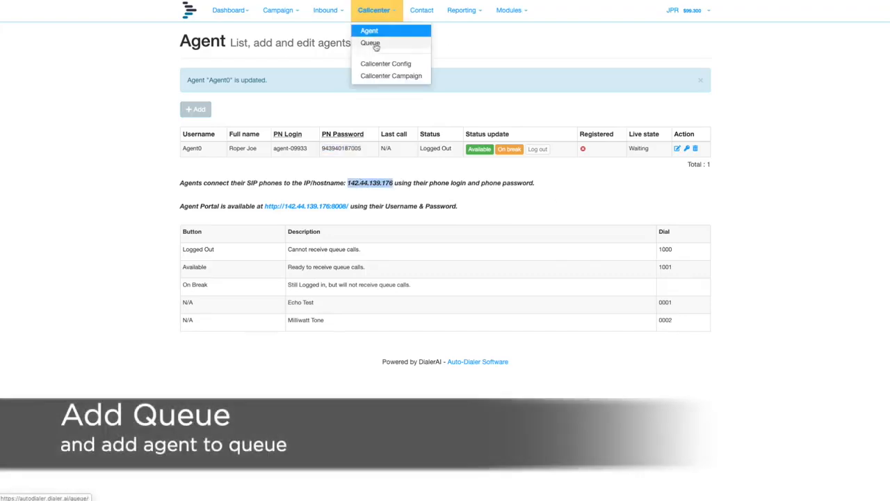
{"action": "left_click", "coordinate": [370, 43]}
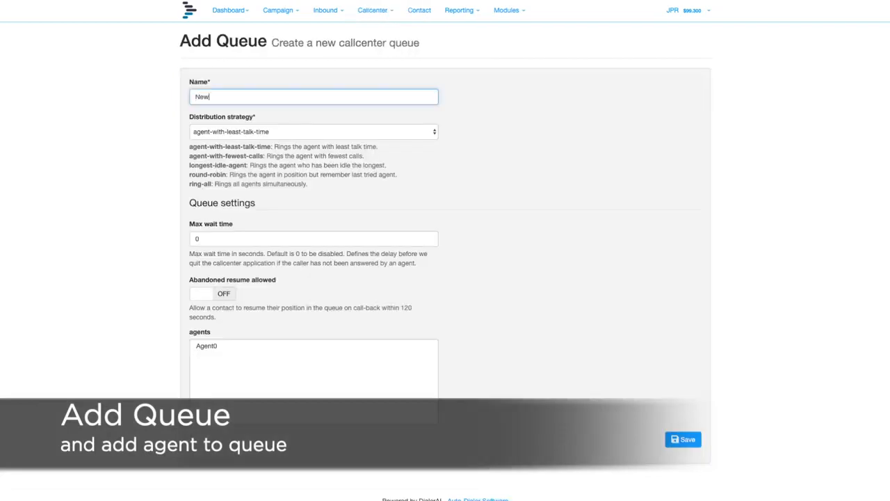
{"action": "left_click", "coordinate": [313, 132]}
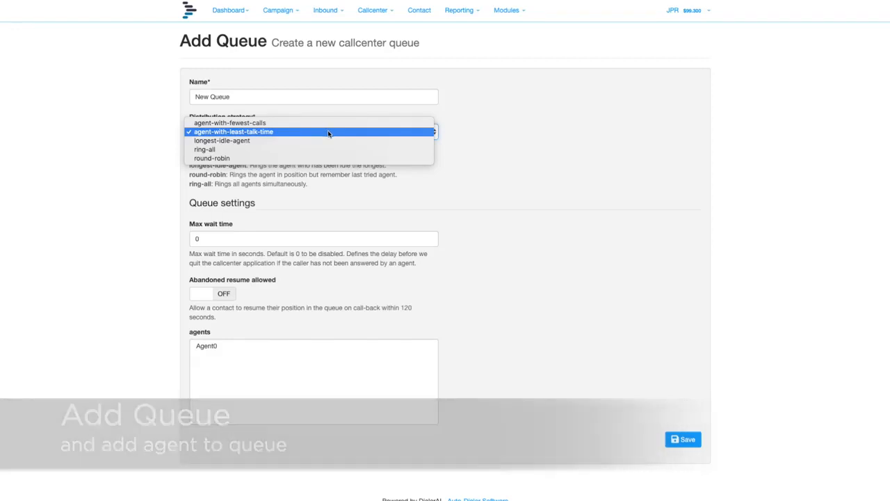
{"action": "left_click", "coordinate": [234, 131]}
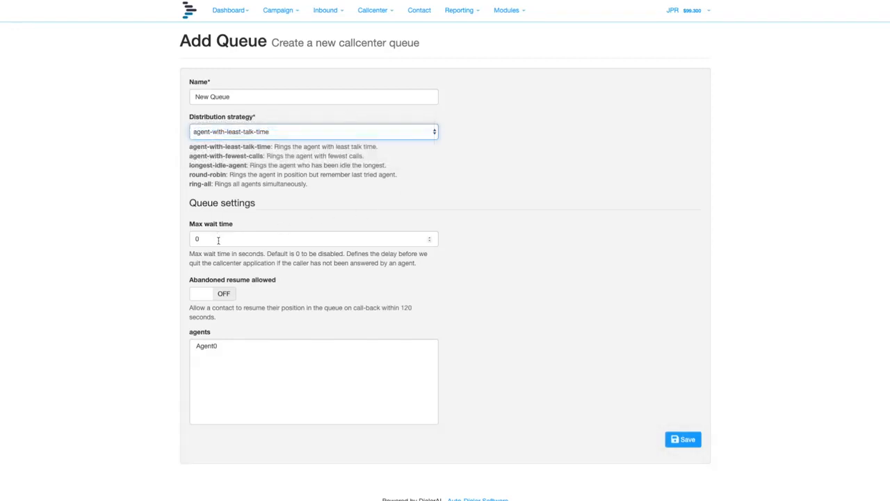
{"action": "left_click", "coordinate": [207, 346]}
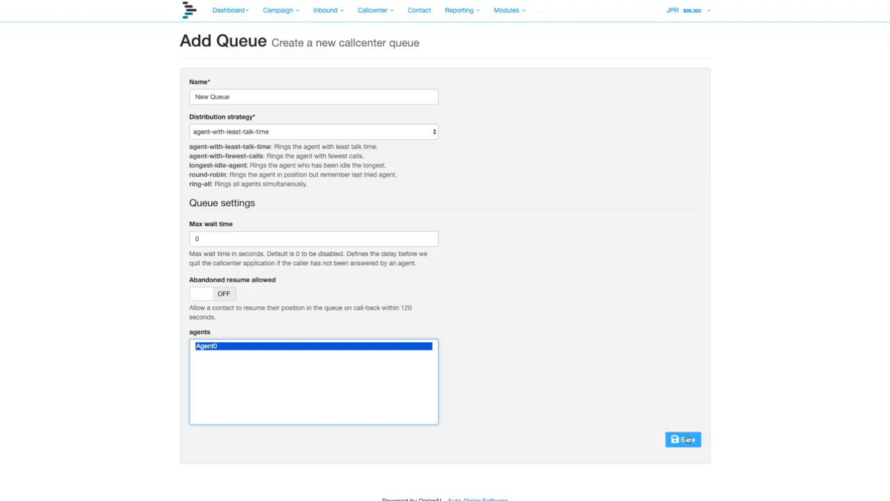
{"action": "left_click", "coordinate": [683, 439]}
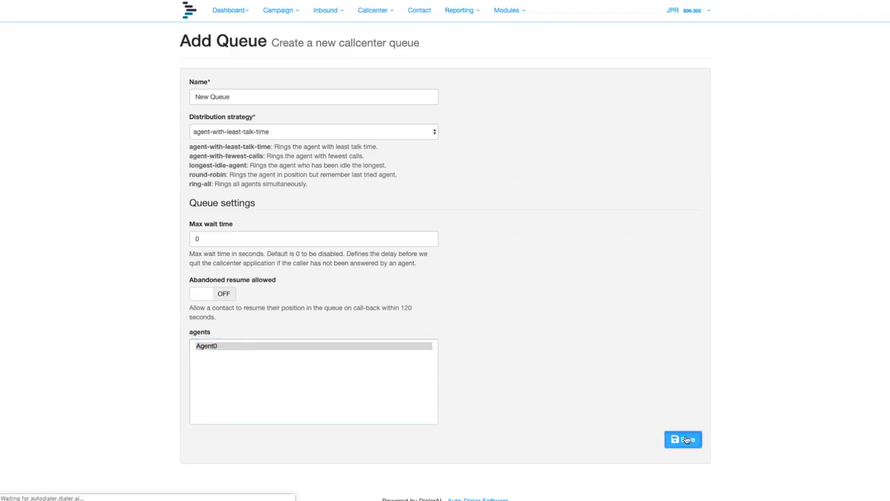
{"action": "left_click", "coordinate": [683, 439]}
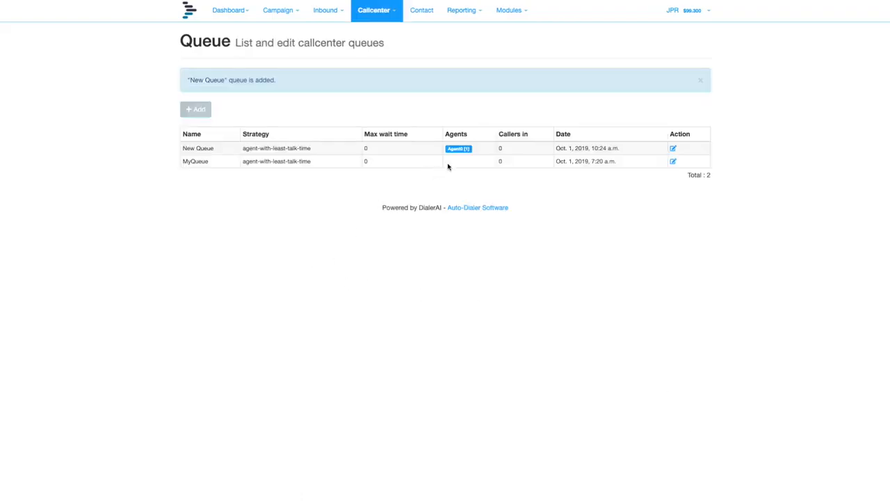
{"action": "mouse_move", "coordinate": [420, 112]}
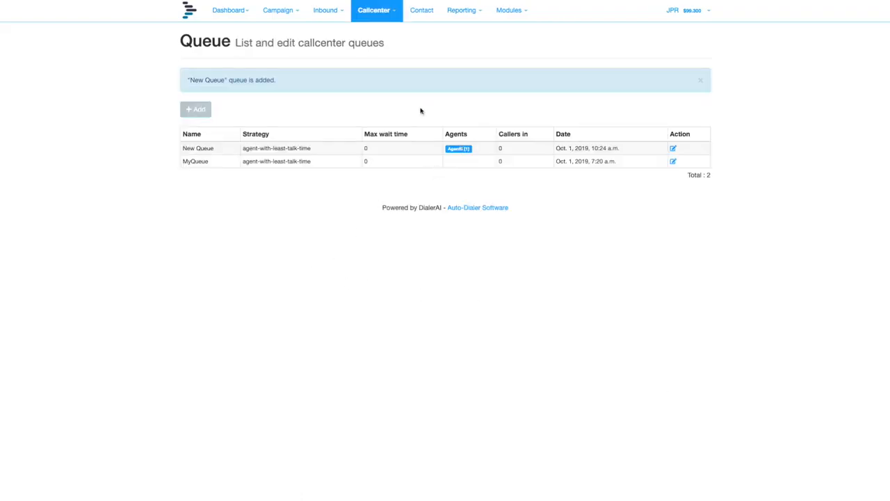
Review MyConfig's agent script and CRM external URL, then update the config
{"action": "left_click", "coordinate": [374, 10]}
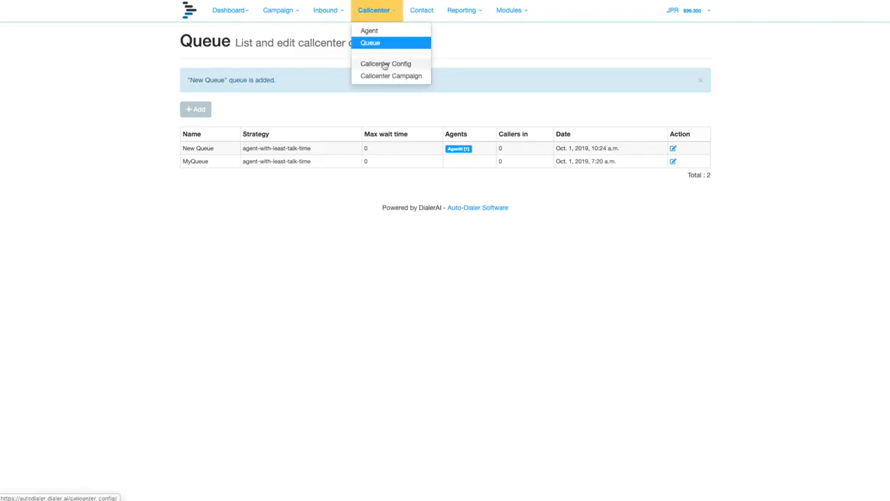
{"action": "left_click", "coordinate": [385, 63]}
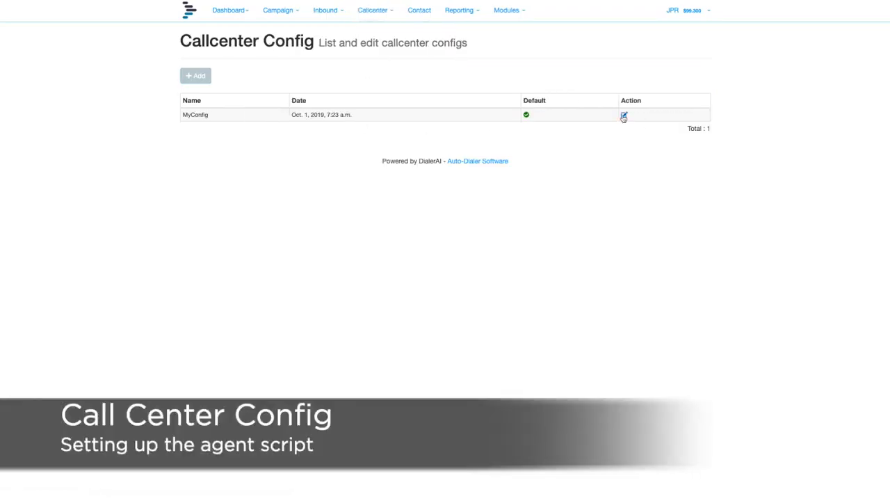
{"action": "left_click", "coordinate": [623, 115]}
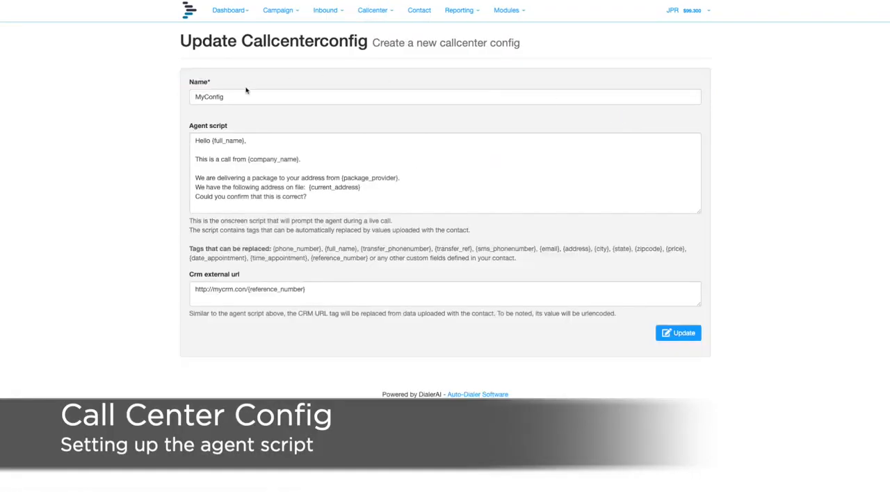
{"action": "left_click", "coordinate": [446, 97]}
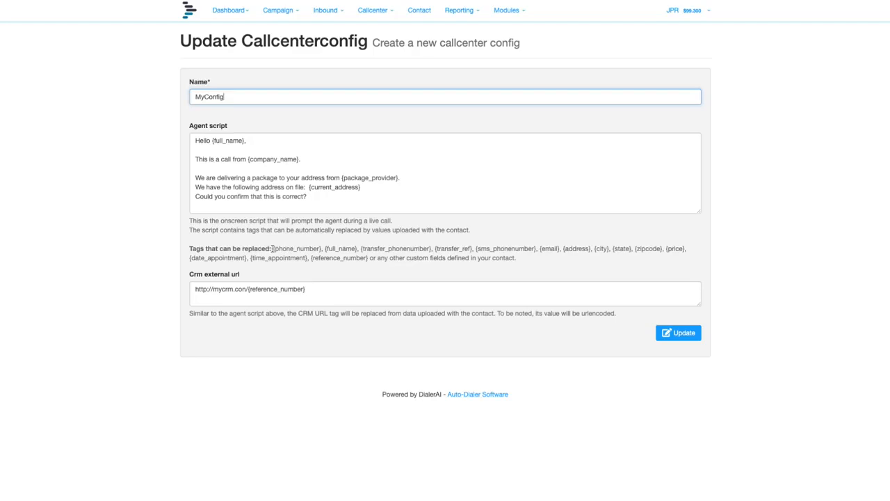
{"action": "left_click_drag", "start_coordinate": [273, 248], "coordinate": [406, 259]}
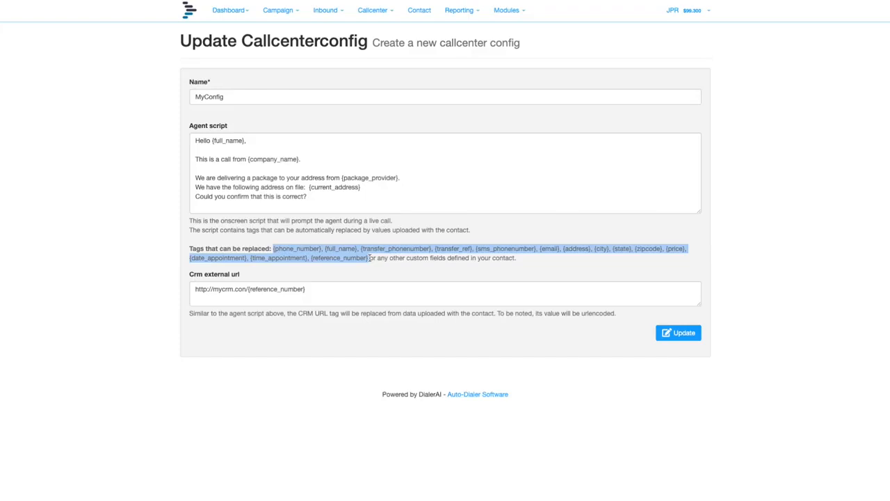
{"action": "mouse_move", "coordinate": [370, 257]}
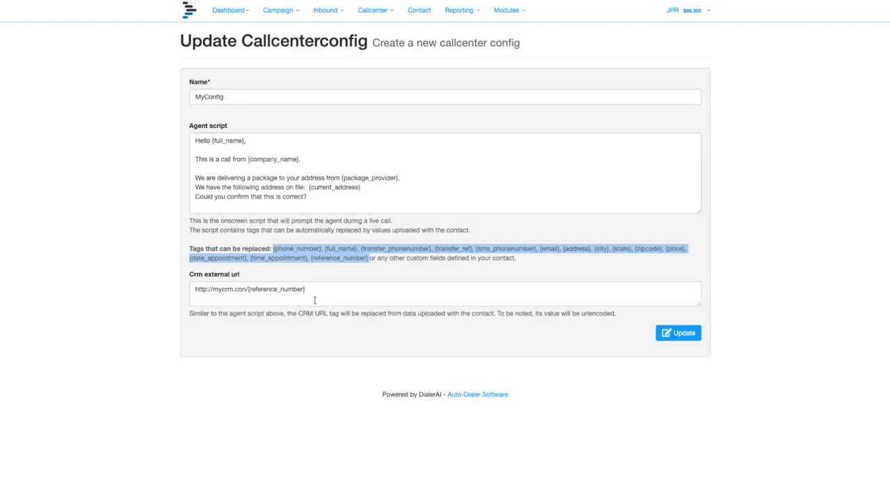
{"action": "left_click", "coordinate": [446, 292]}
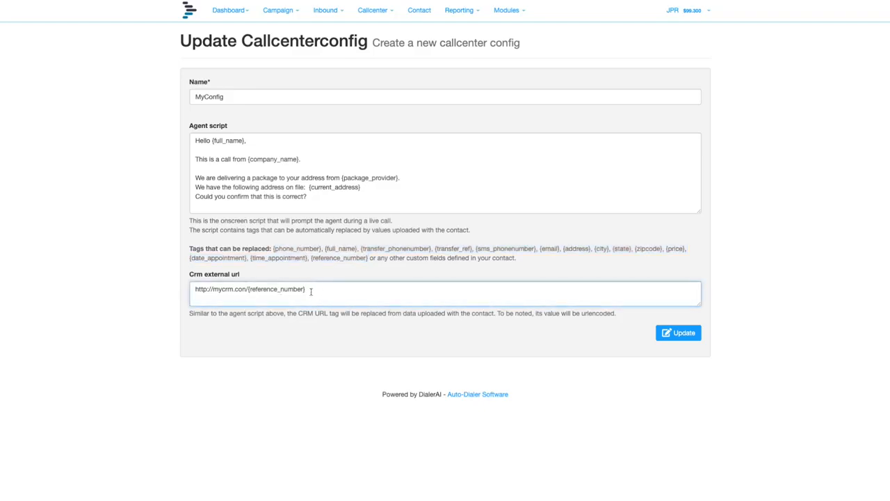
{"action": "triple_click", "coordinate": [250, 289]}
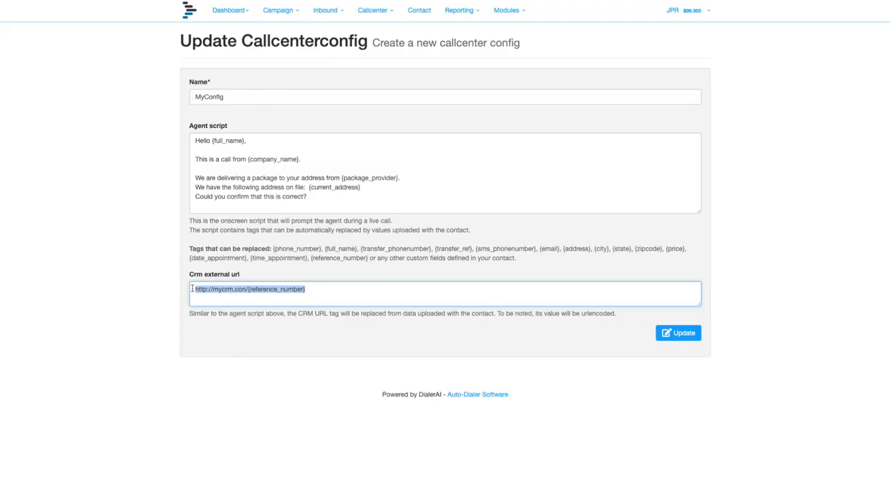
{"action": "mouse_move", "coordinate": [708, 351]}
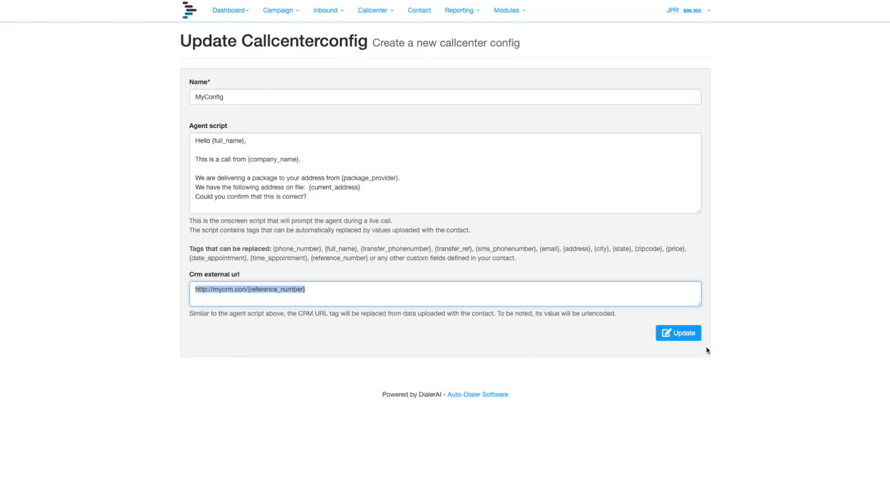
{"action": "left_click", "coordinate": [678, 333]}
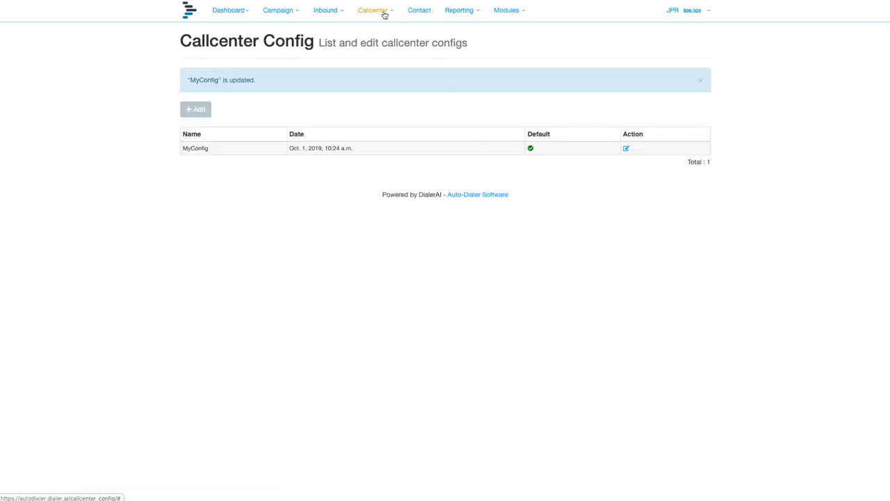
{"action": "left_click", "coordinate": [374, 10]}
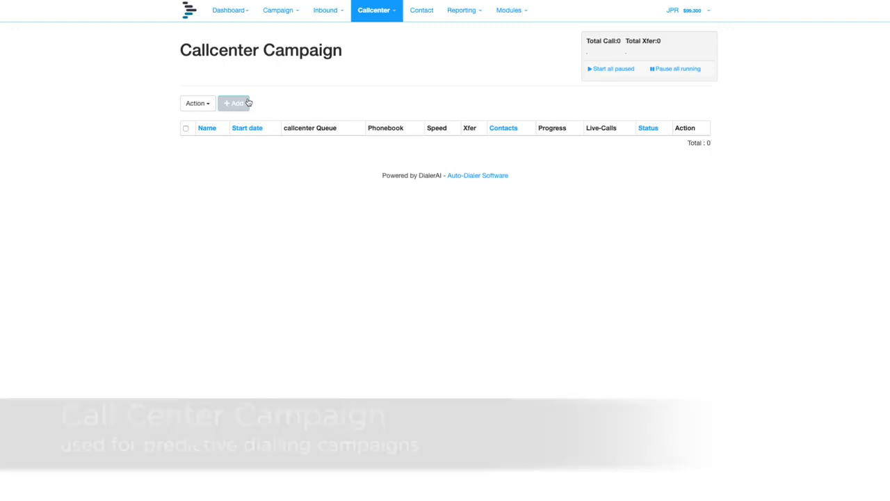
{"action": "left_click", "coordinate": [235, 103]}
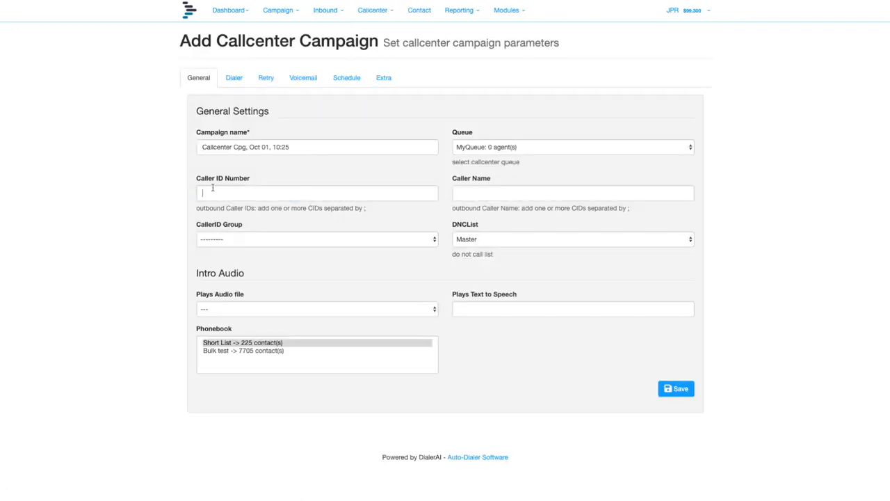
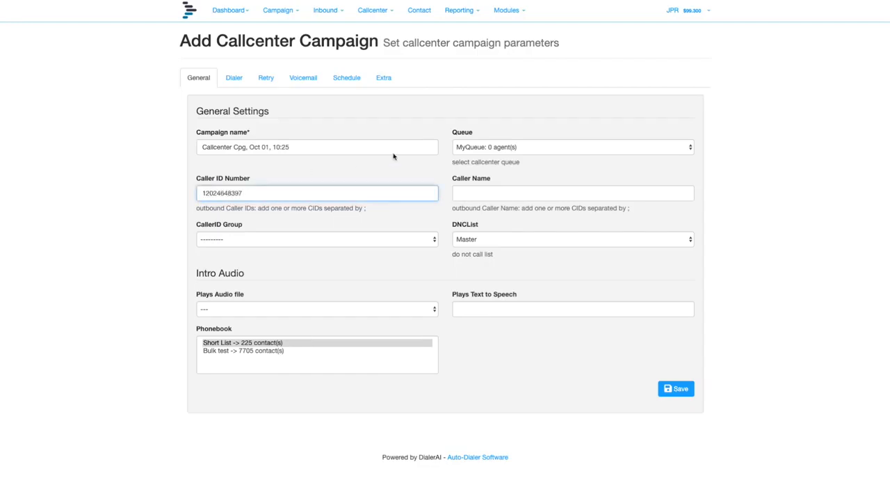
{"action": "left_click", "coordinate": [572, 146]}
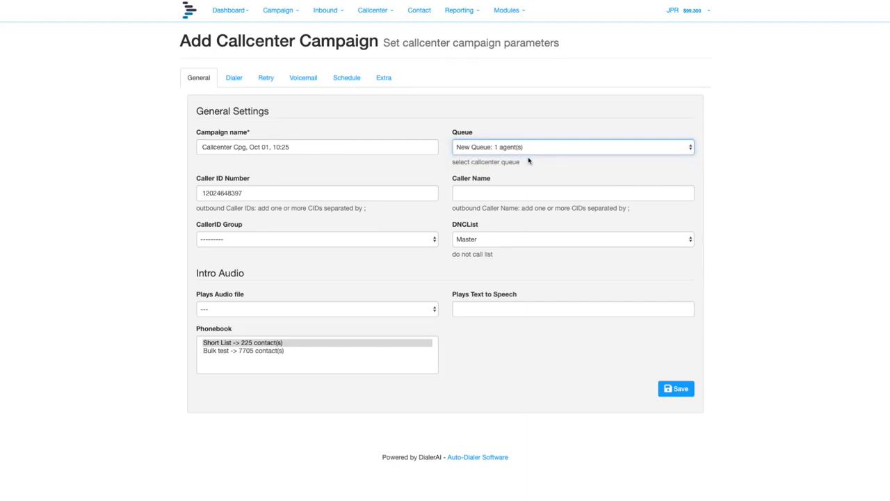
{"action": "mouse_move", "coordinate": [325, 290]}
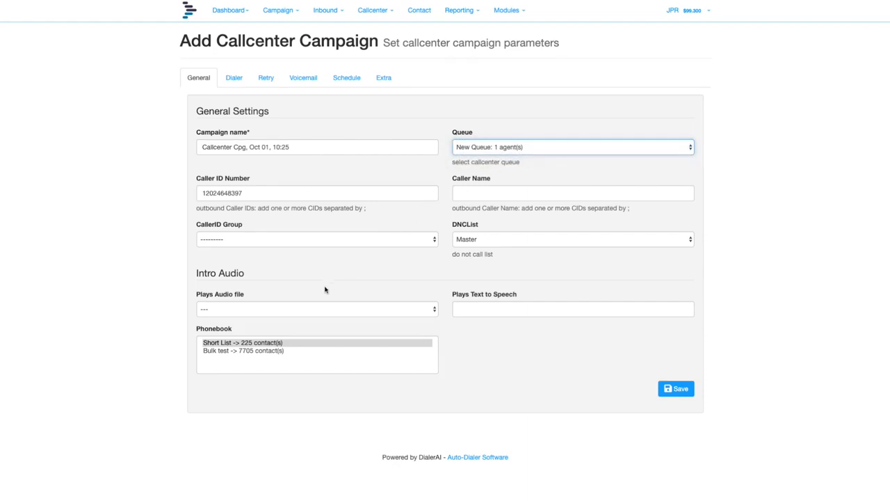
{"action": "left_click", "coordinate": [242, 342]}
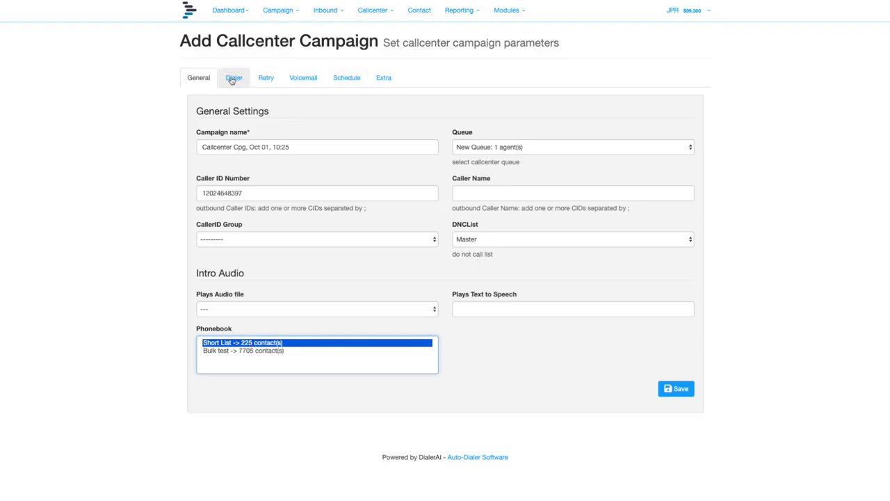
Review the campaign's dial rate and set its callcenter config to MyConfig
{"action": "left_click", "coordinate": [234, 77]}
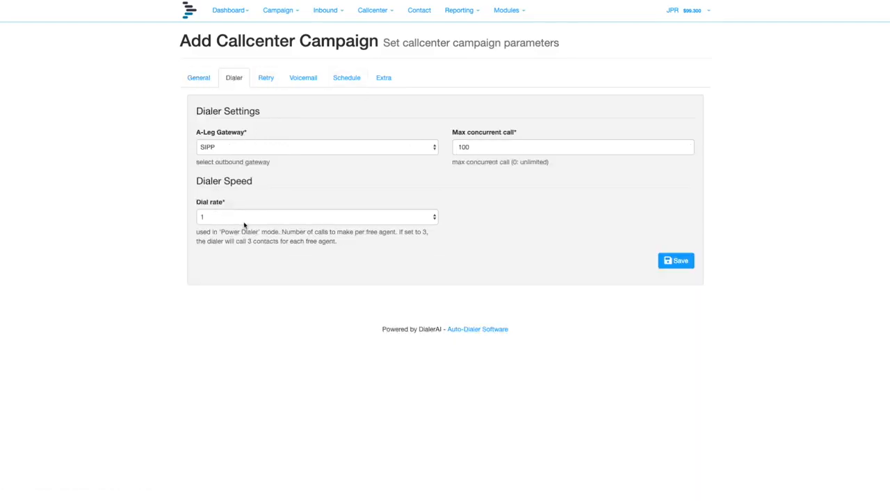
{"action": "left_click", "coordinate": [316, 216]}
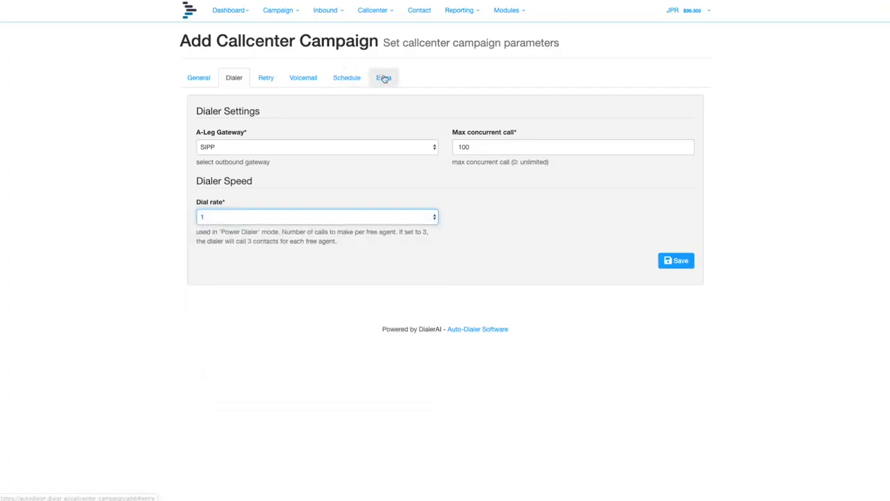
{"action": "left_click", "coordinate": [383, 77]}
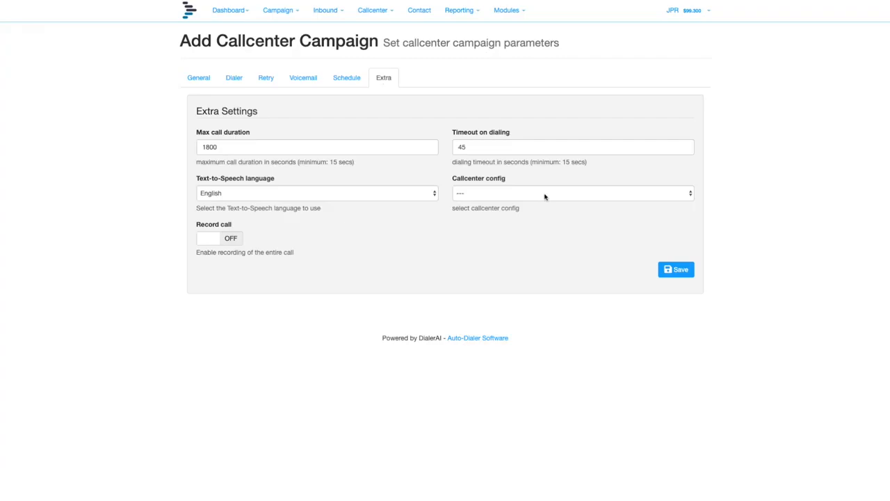
{"action": "left_click", "coordinate": [570, 193]}
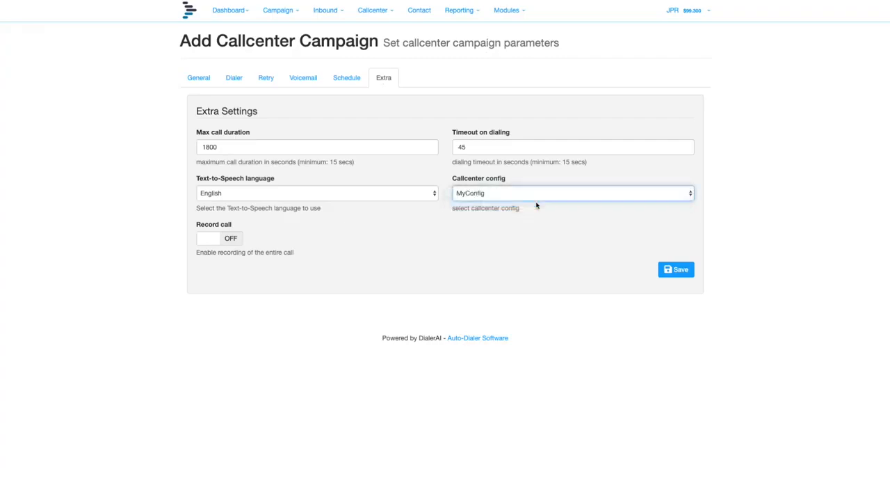
{"action": "left_click", "coordinate": [676, 270]}
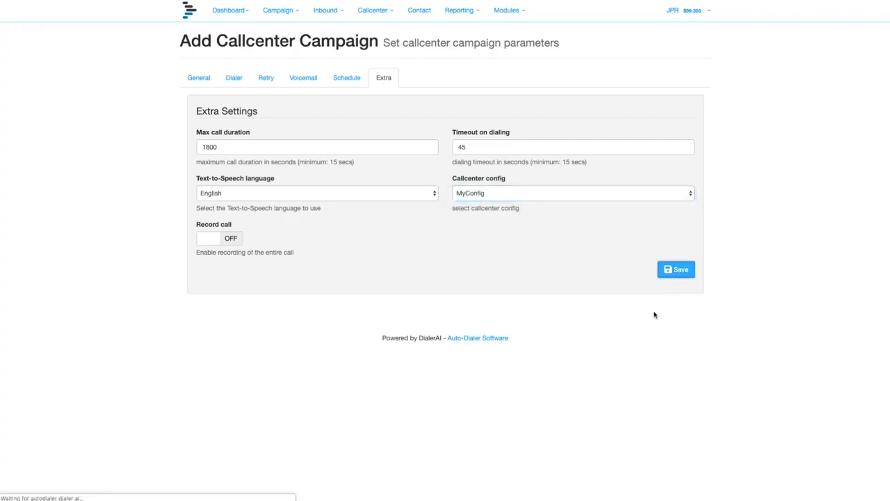
Save the callcenter campaign and start it dialing its 225 contacts
{"action": "left_click", "coordinate": [675, 270]}
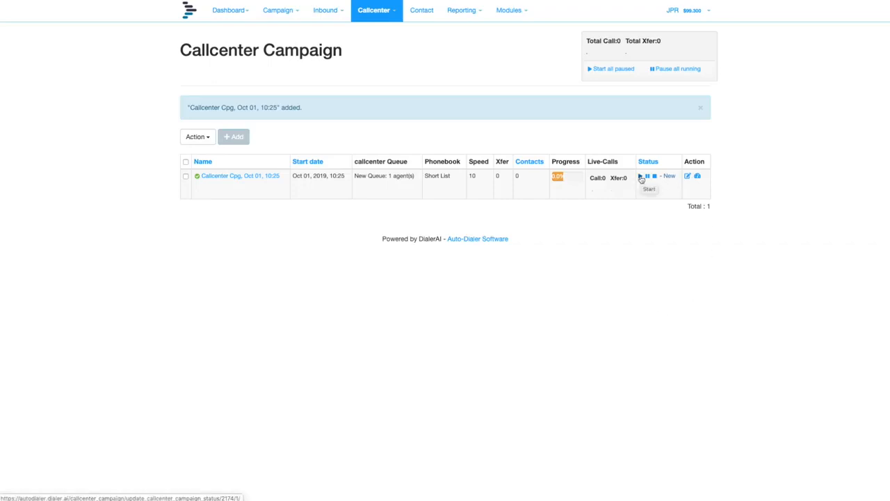
{"action": "left_click", "coordinate": [649, 189]}
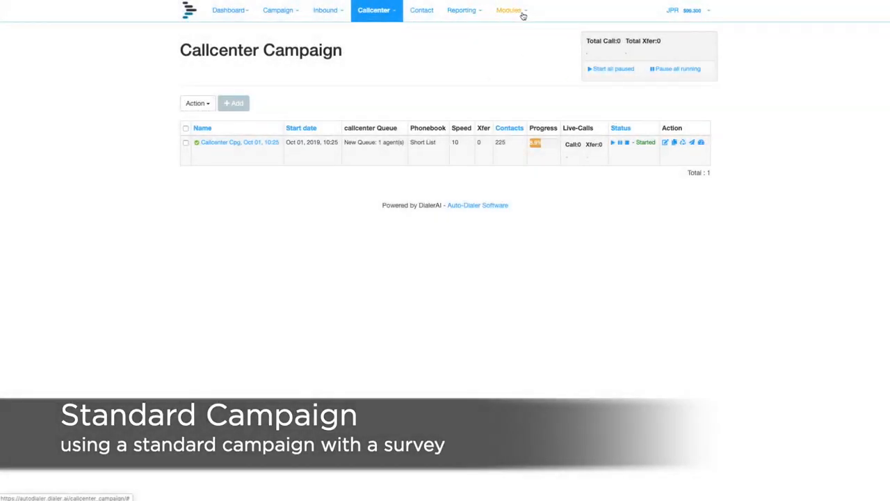
Create an IVR survey named Call Center Campaign
{"action": "left_click", "coordinate": [509, 9]}
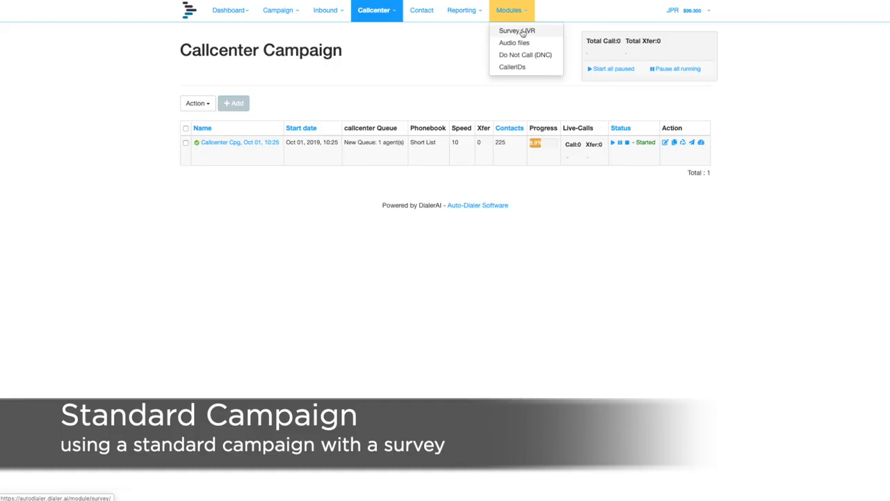
{"action": "left_click", "coordinate": [517, 31]}
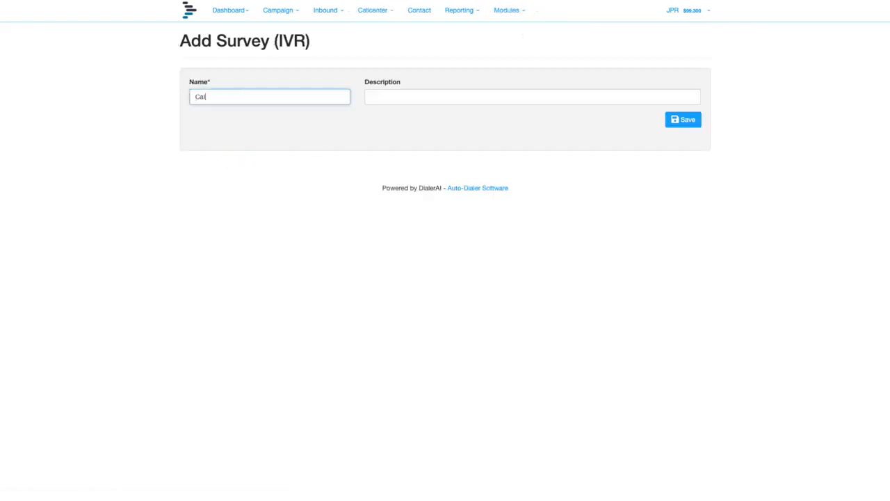
{"action": "type", "text": "Call Center Campaign"}
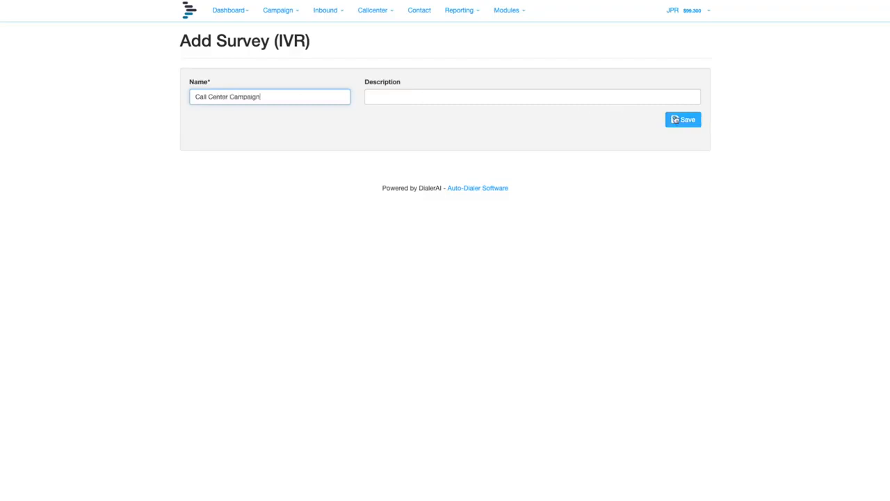
Add a callcenter queue section 'Transferring you now' routed to New Queue, then close the survey
{"action": "left_click", "coordinate": [683, 119]}
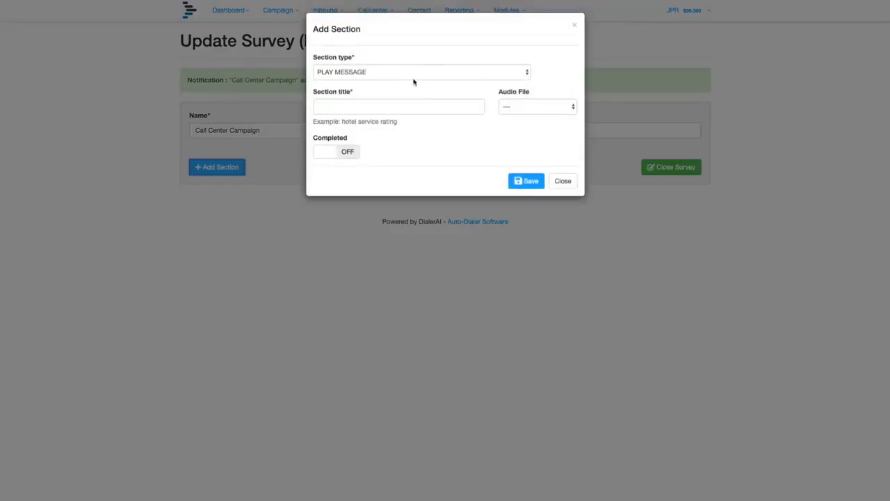
{"action": "left_click", "coordinate": [420, 72]}
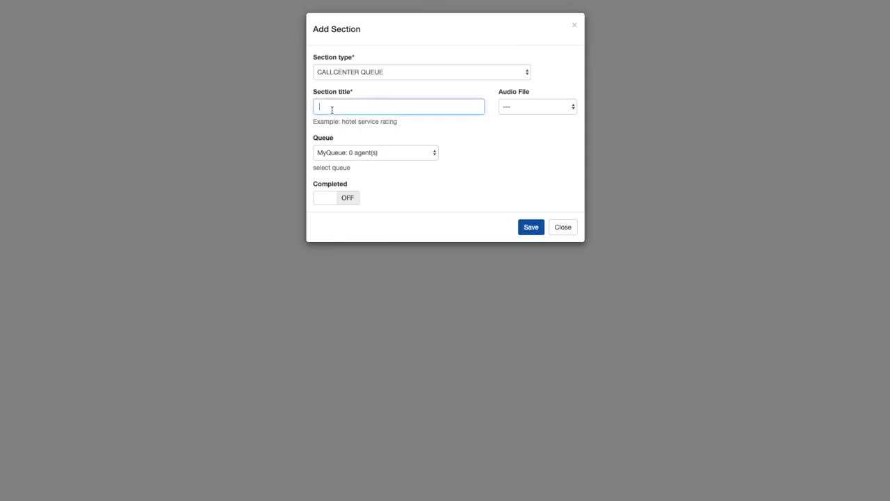
{"action": "type", "text": "Transferring you now"}
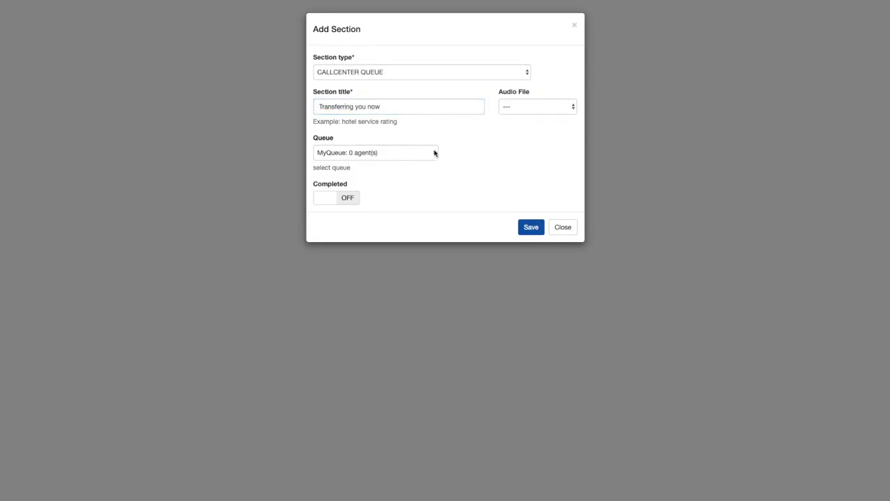
{"action": "left_click", "coordinate": [376, 153]}
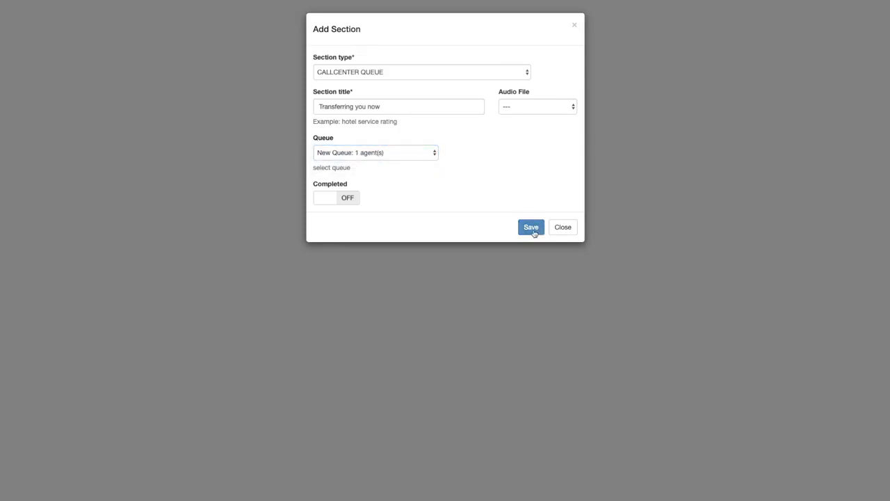
{"action": "left_click", "coordinate": [531, 227]}
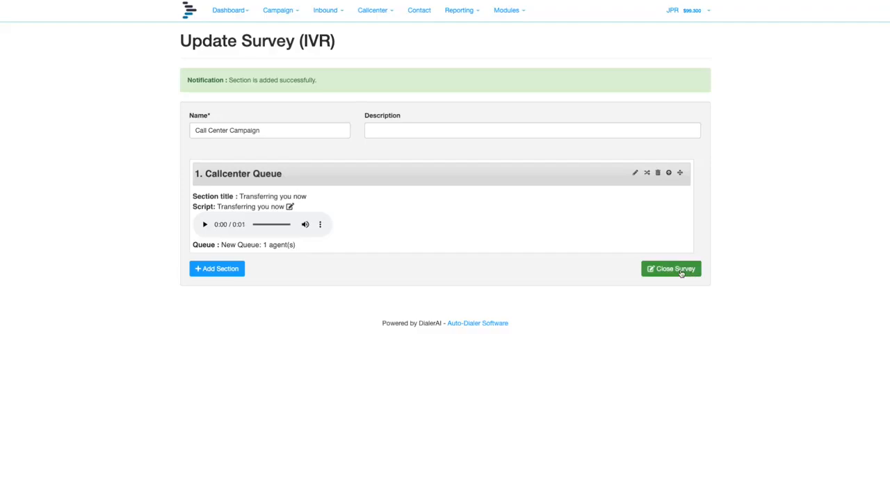
{"action": "left_click", "coordinate": [670, 269]}
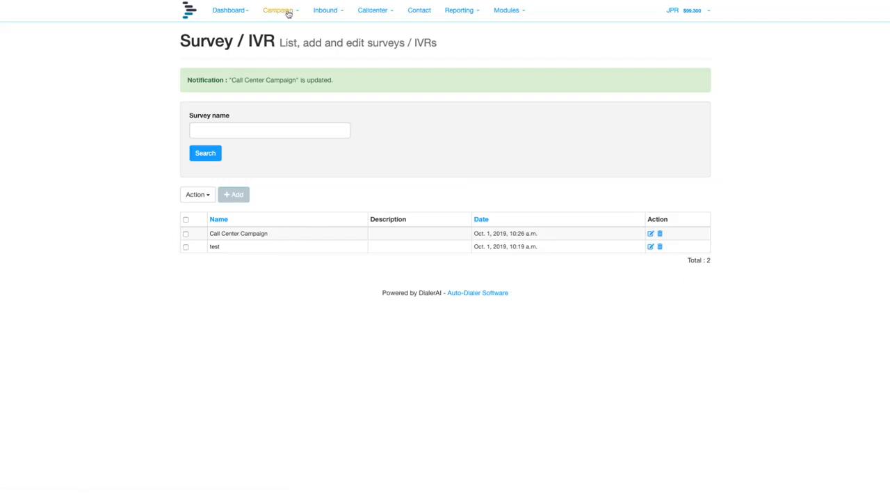
{"action": "left_click", "coordinate": [278, 9]}
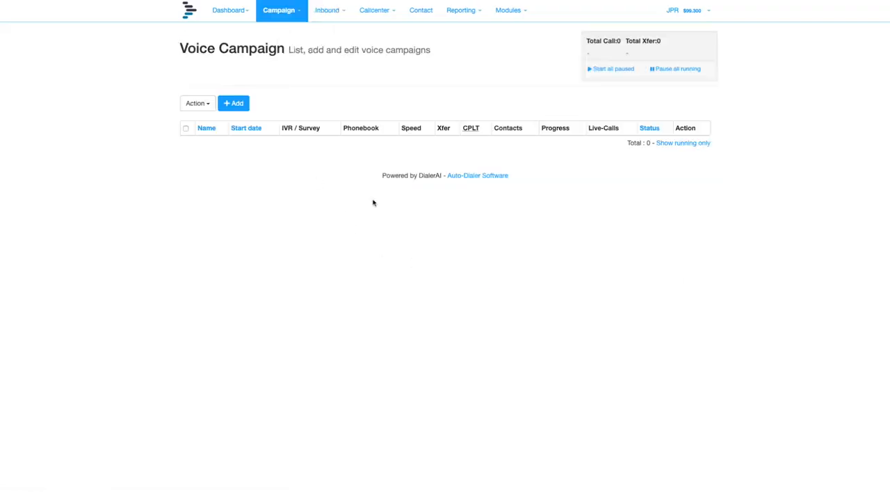
{"action": "left_click", "coordinate": [234, 103]}
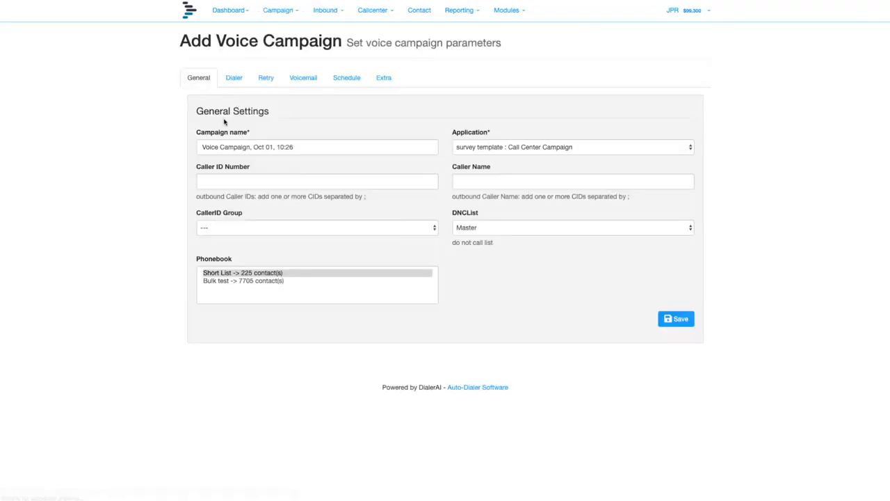
{"action": "left_click", "coordinate": [572, 147]}
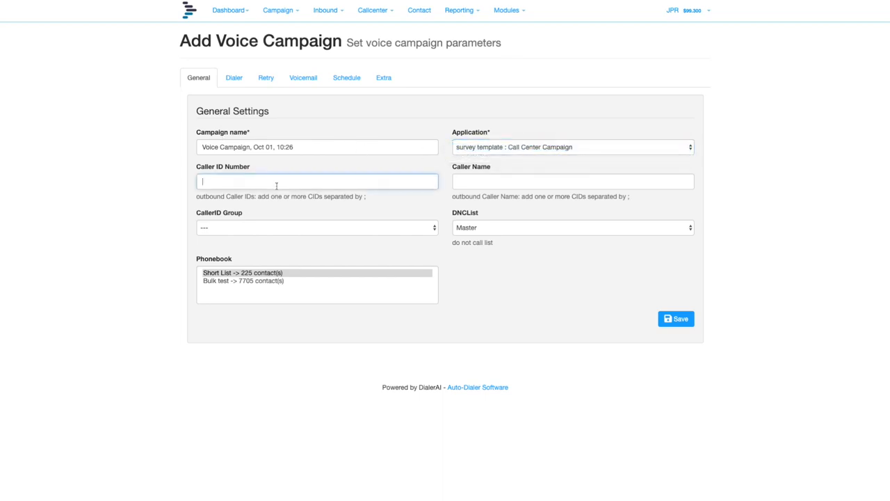
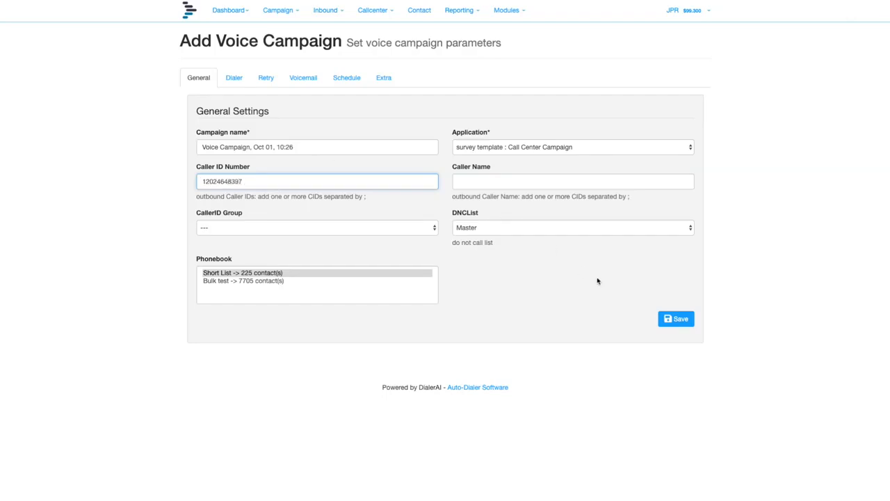
{"action": "left_click", "coordinate": [242, 272]}
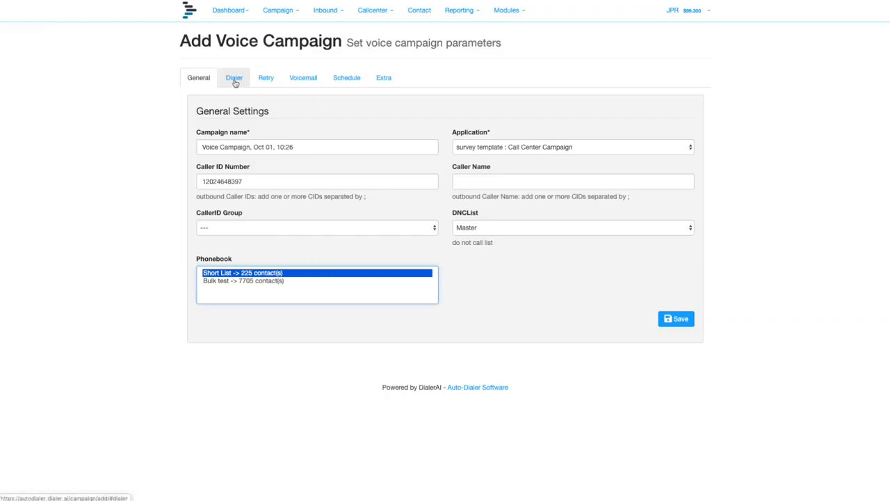
{"action": "left_click", "coordinate": [234, 77]}
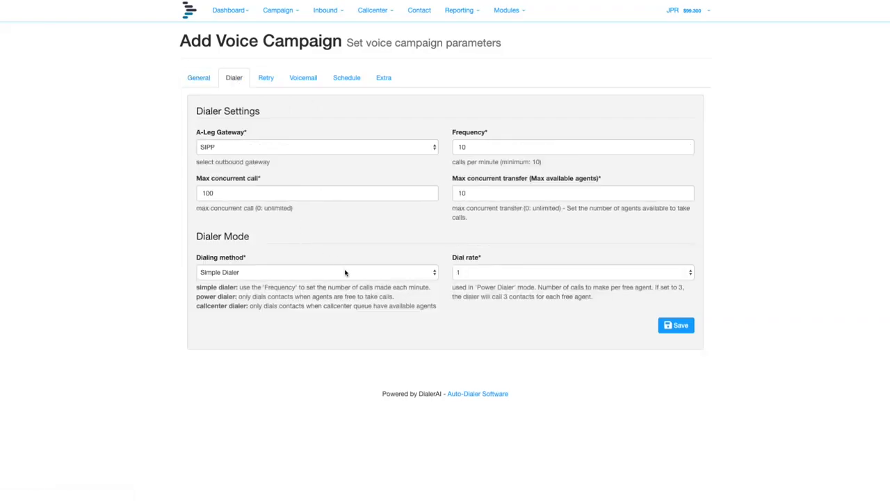
Set the voice campaign to Callcenter Dialer with dial rate 1 and save it
{"action": "left_click", "coordinate": [316, 272]}
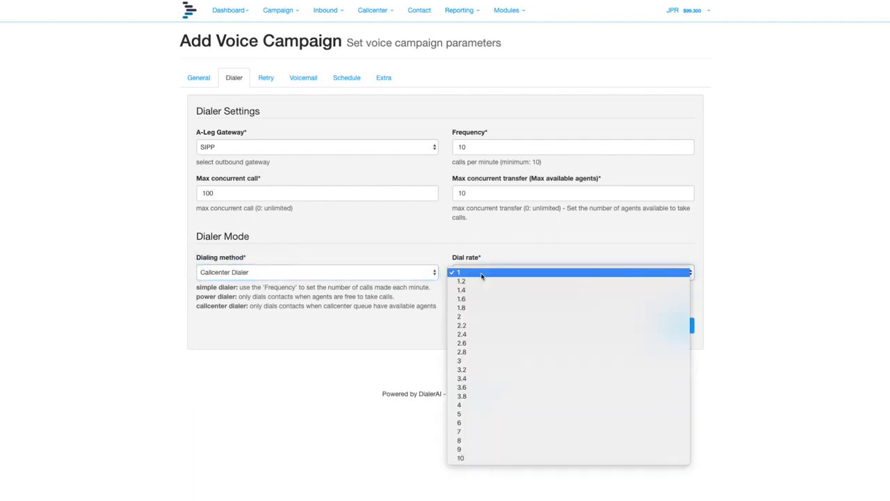
{"action": "left_click", "coordinate": [457, 272]}
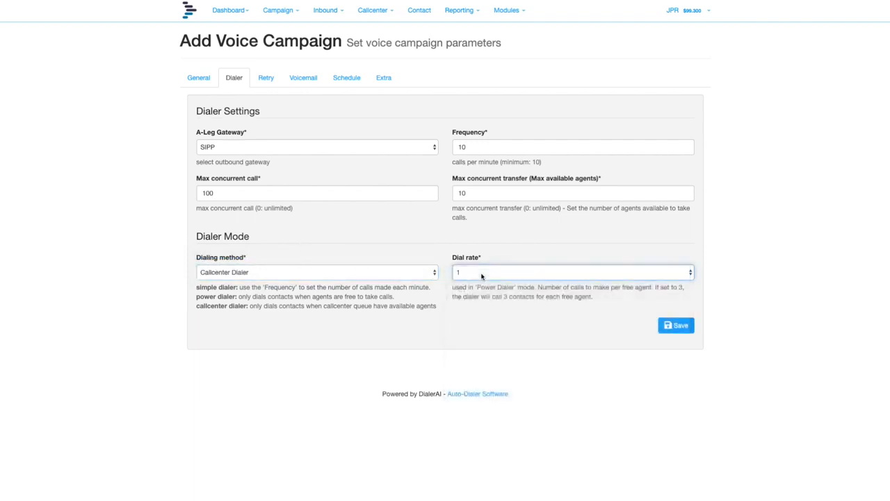
{"action": "left_click", "coordinate": [675, 325]}
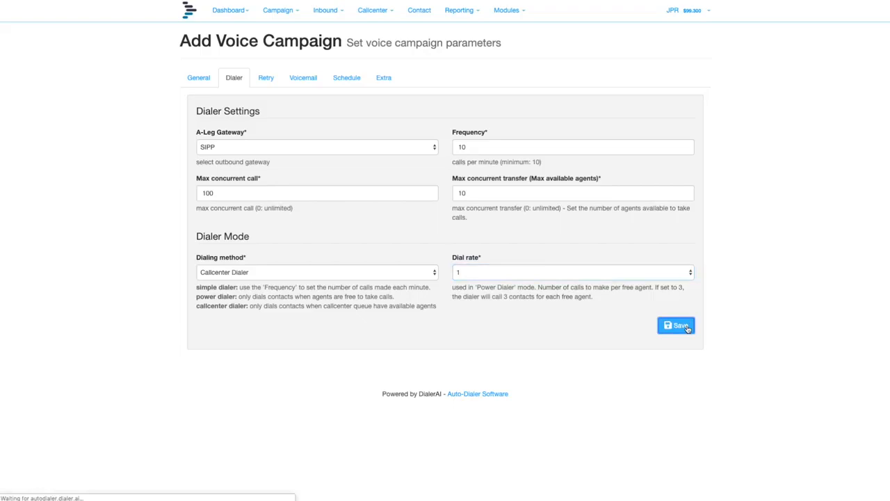
{"action": "left_click", "coordinate": [675, 326]}
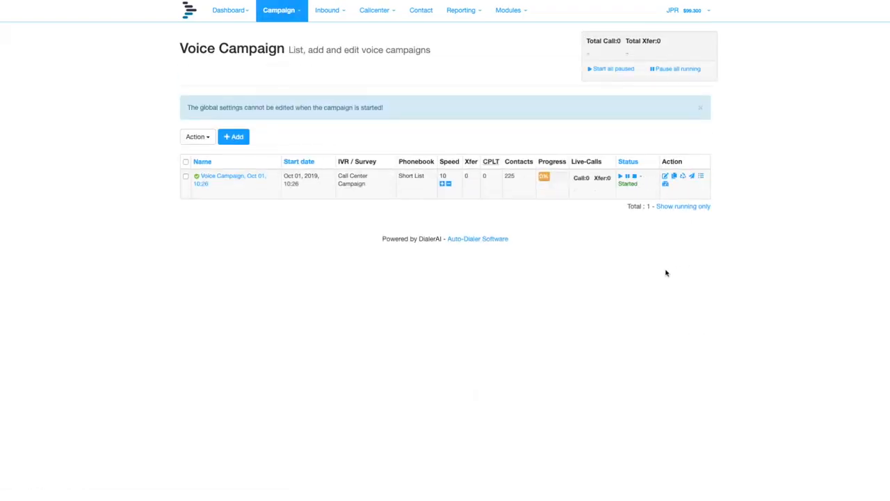
{"action": "mouse_move", "coordinate": [421, 10]}
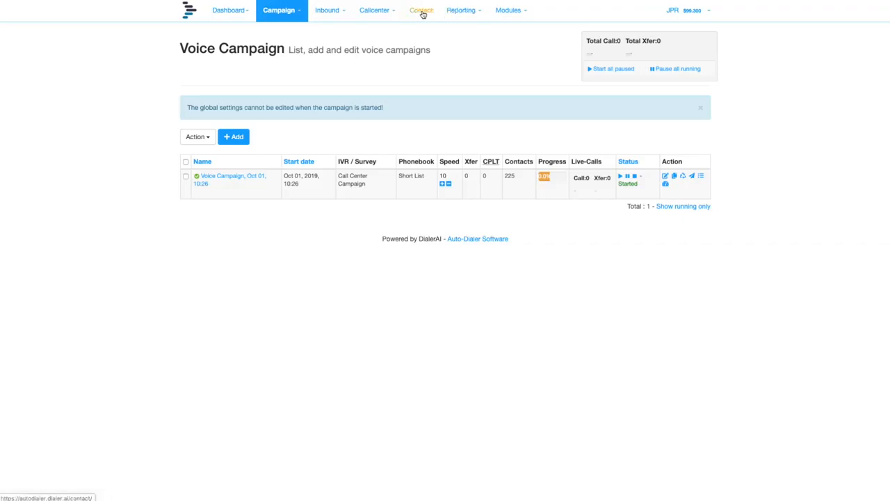
{"action": "left_click", "coordinate": [374, 9]}
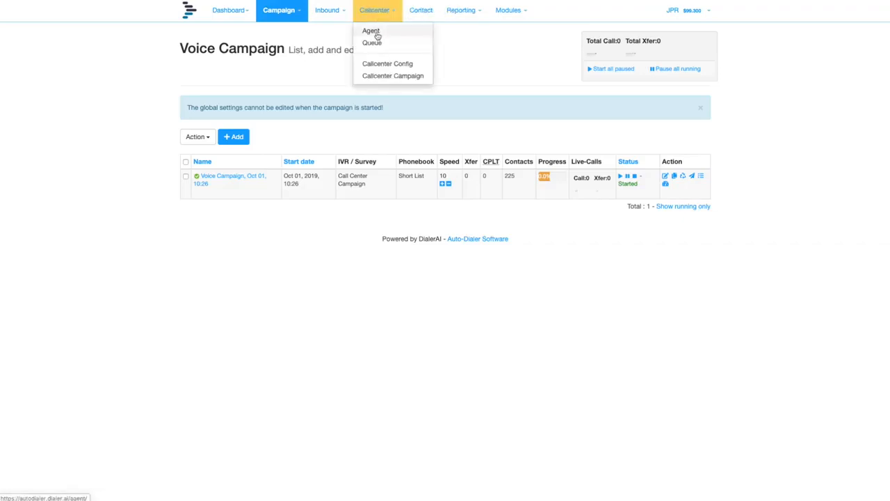
Open the agent list and log Agent0 out
{"action": "left_click", "coordinate": [371, 30]}
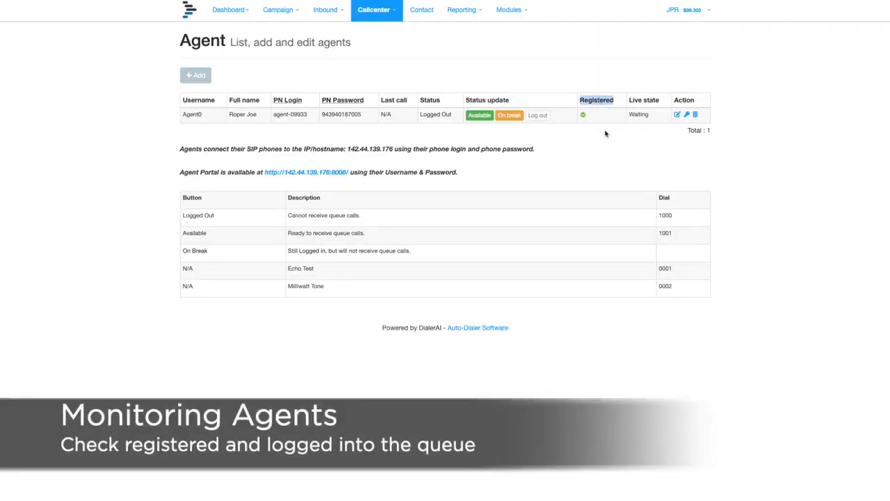
{"action": "mouse_move", "coordinate": [479, 116]}
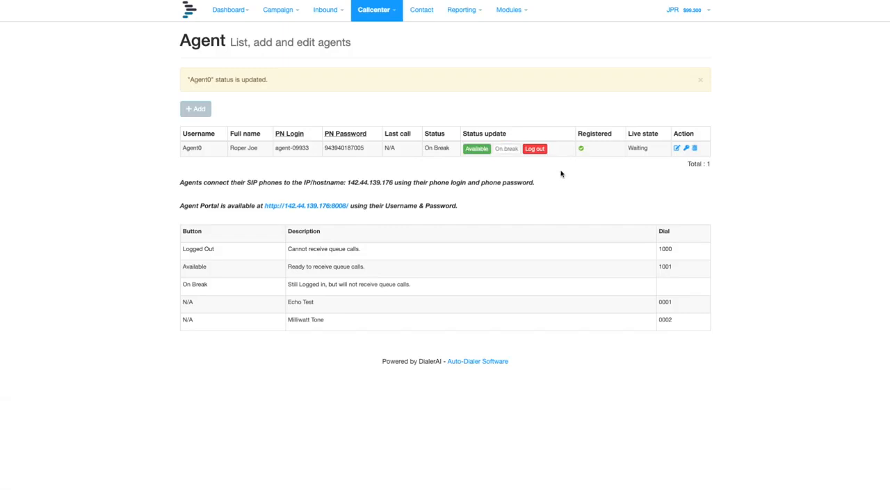
{"action": "left_click", "coordinate": [534, 148]}
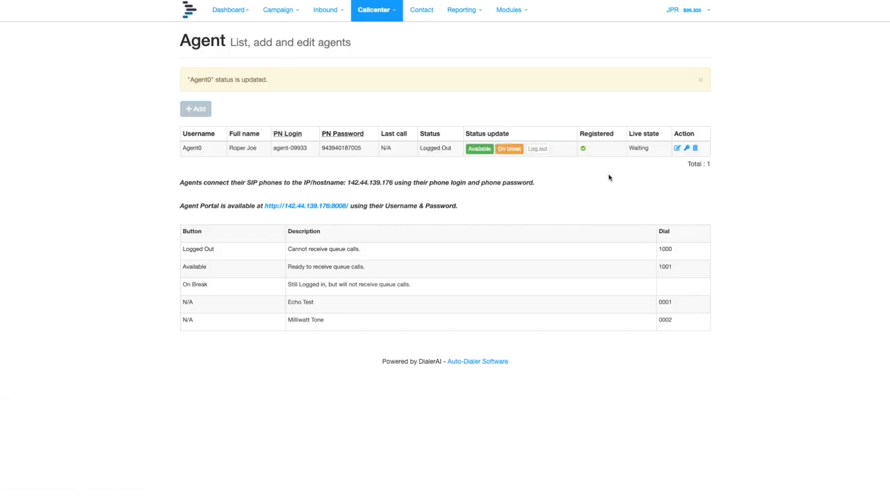